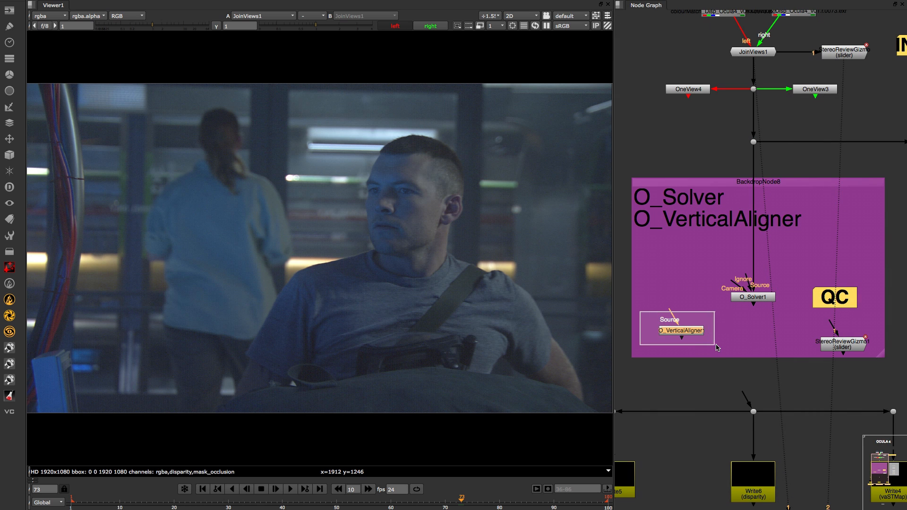
- Select O_Solver and look over its settings in the properties panel
left_click(681, 330)
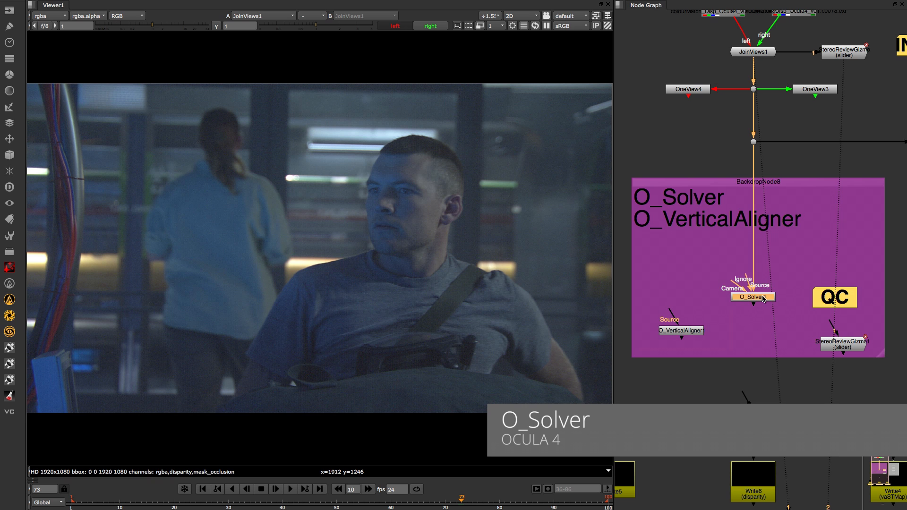
double_click(752, 297)
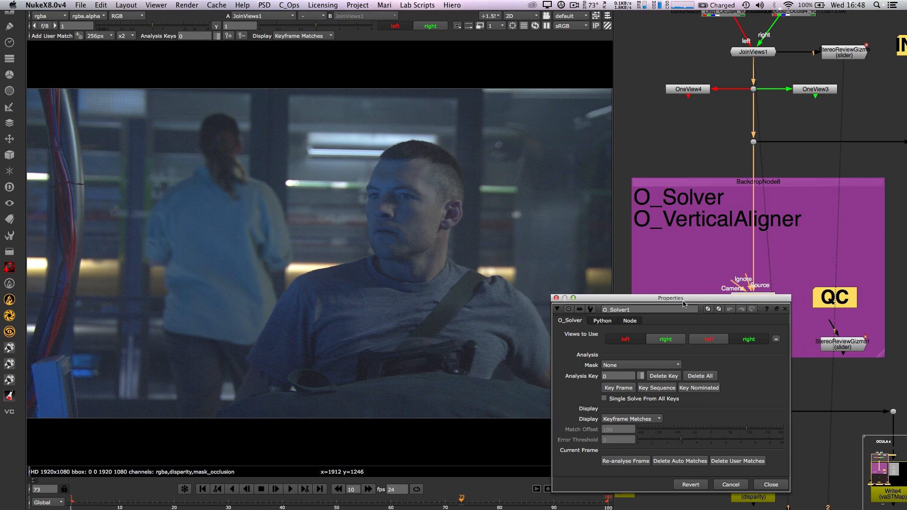
mouse_move(788, 282)
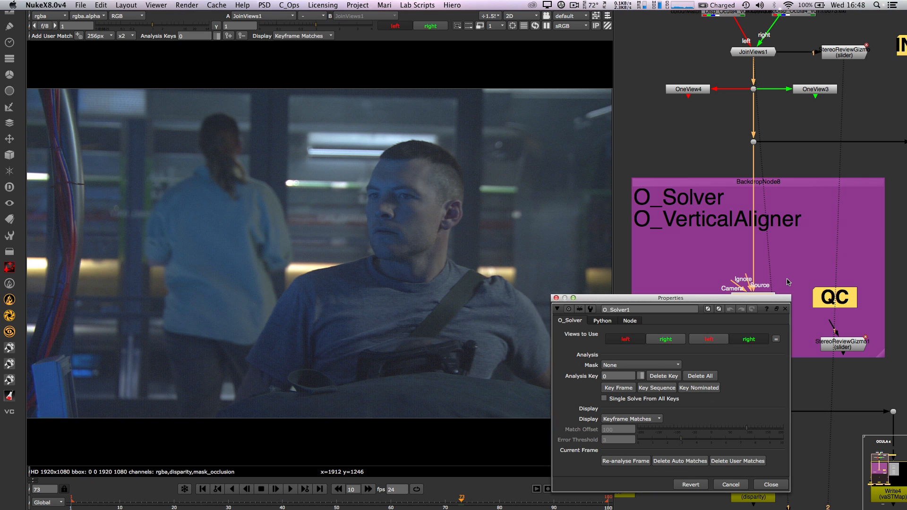
left_click(770, 485)
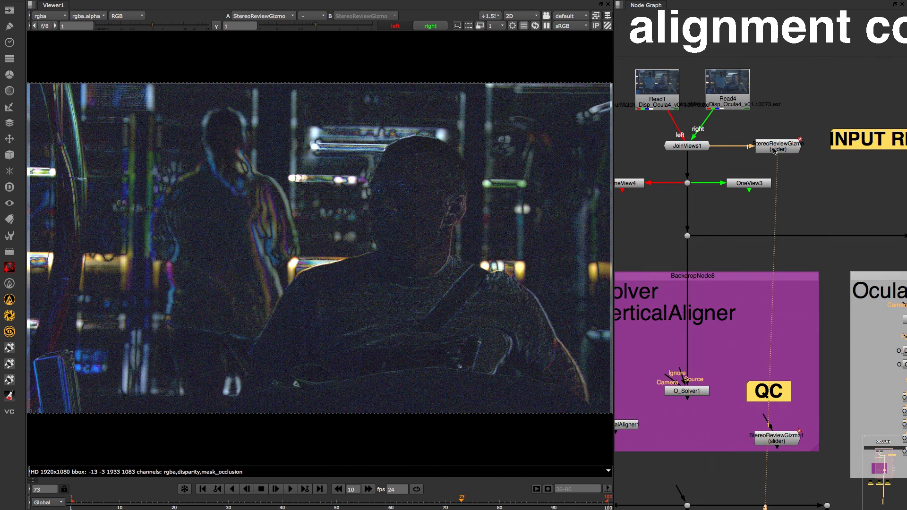
- Toggle 'Align input for colour match review' on and off in the StereoReviewGizmo
double_click(778, 146)
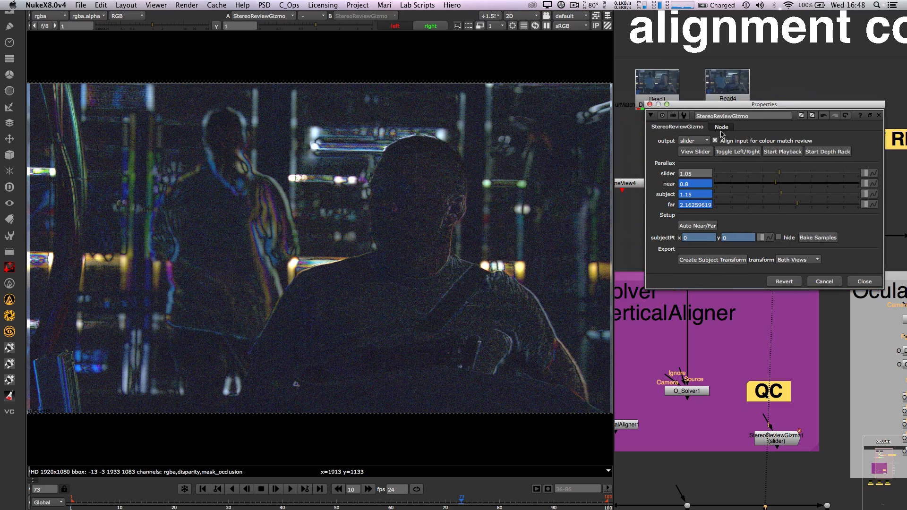
left_click(716, 141)
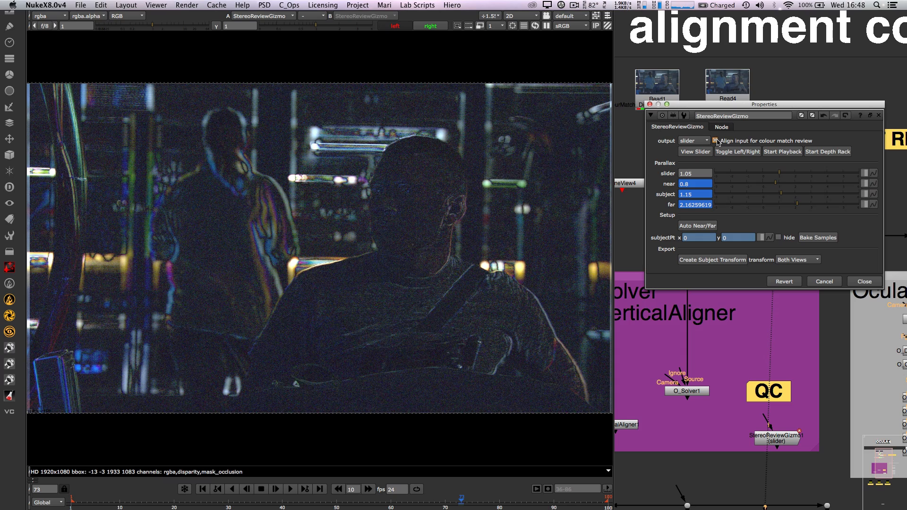
left_click(715, 141)
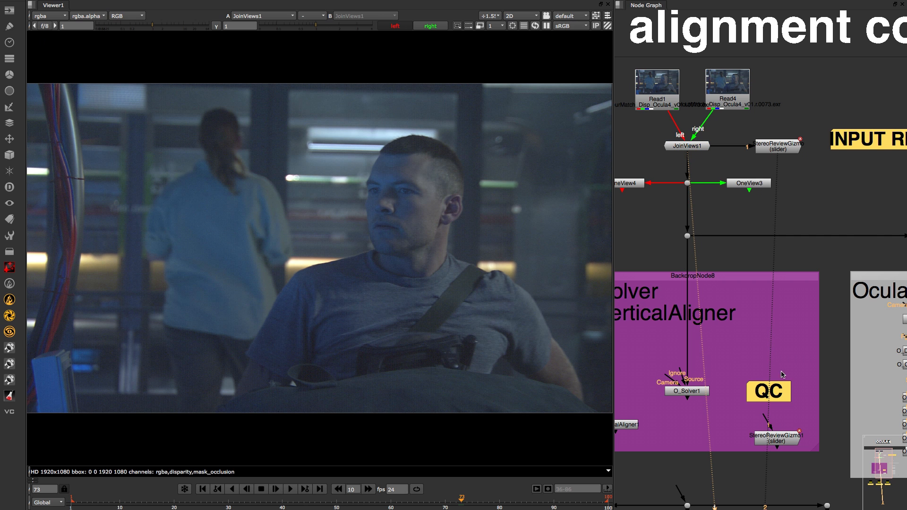
- Start a Key Sequence solve on O_Solver1, bringing up the 1–100 frame-range prompt
double_click(686, 391)
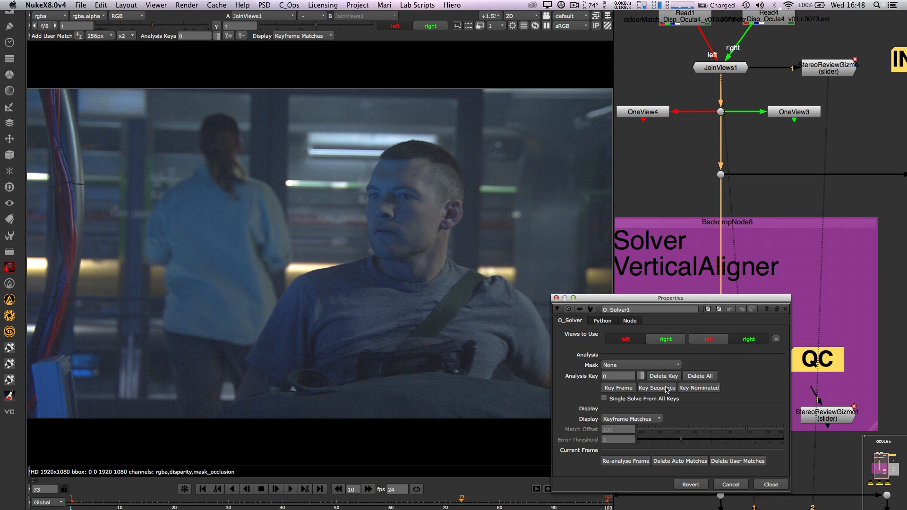
left_click(626, 461)
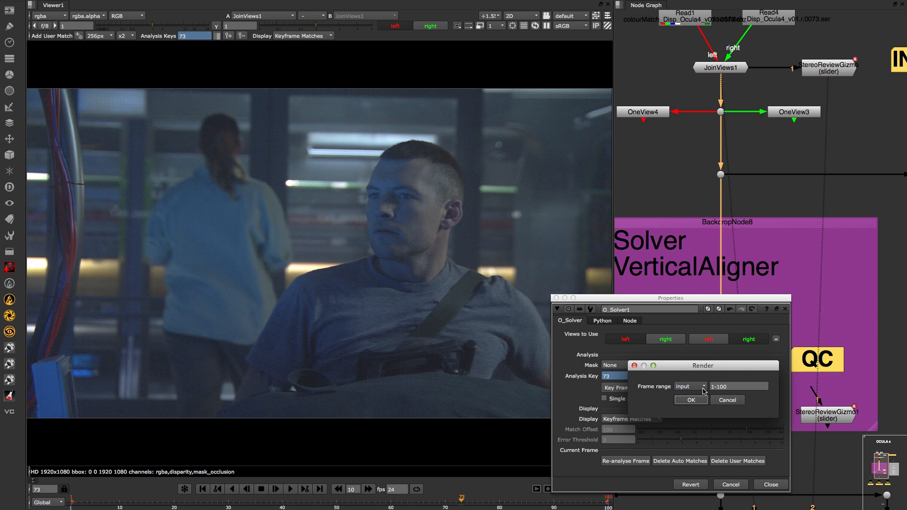
- Solve O_Solver over three analysis keyframes starting at frame 73 and close its settings
left_click(739, 386)
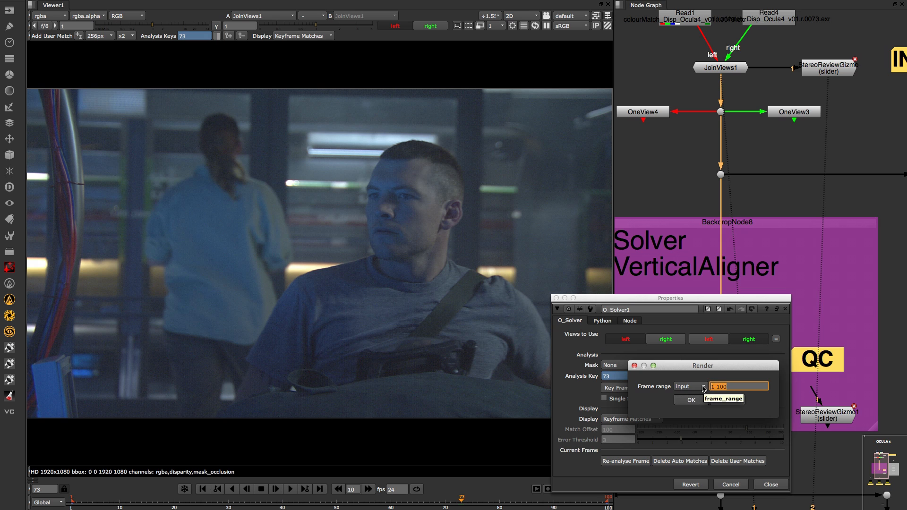
type("73, 77,")
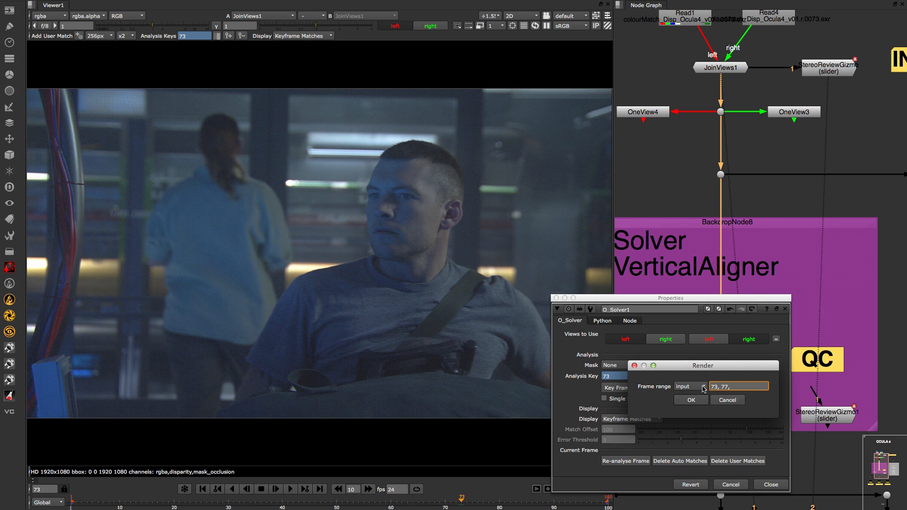
left_click(690, 400)
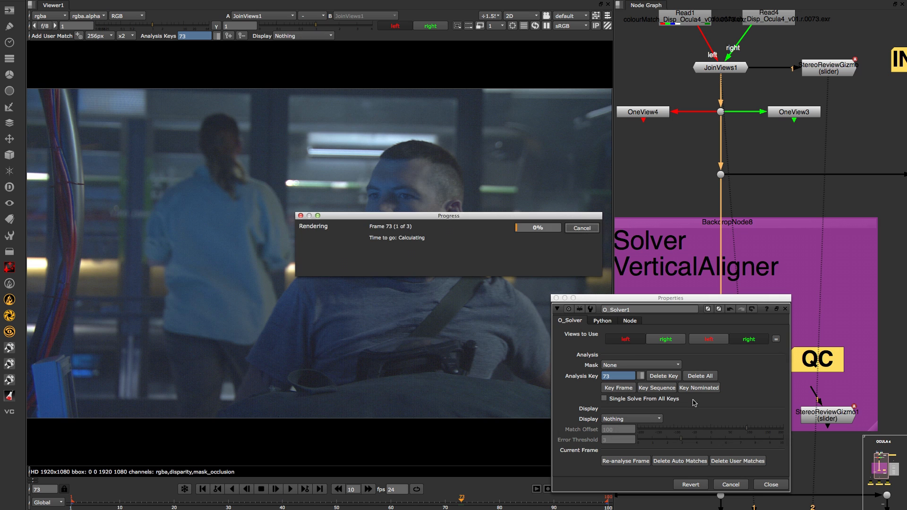
left_click(658, 388)
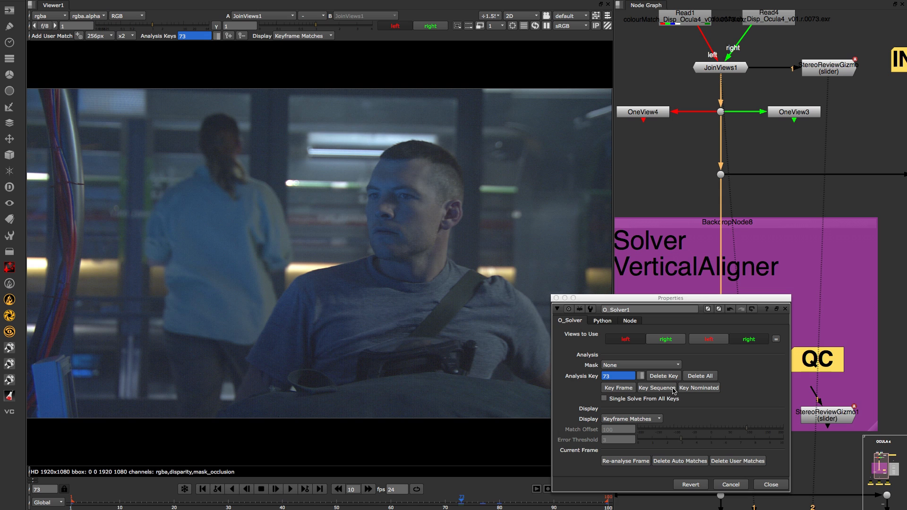
mouse_move(658, 387)
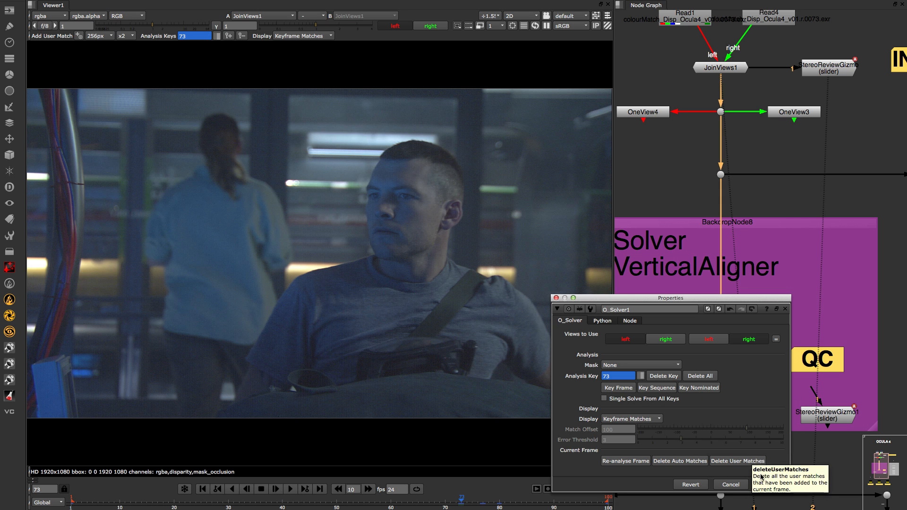
left_click(730, 484)
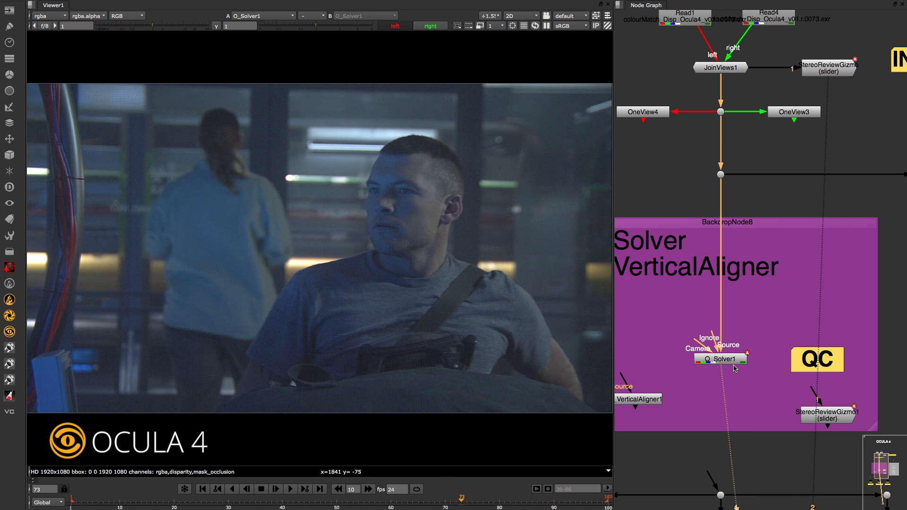
- Inspect O_Solver1's solved matches up close, then view the O_VerticalAligner1 output
double_click(720, 359)
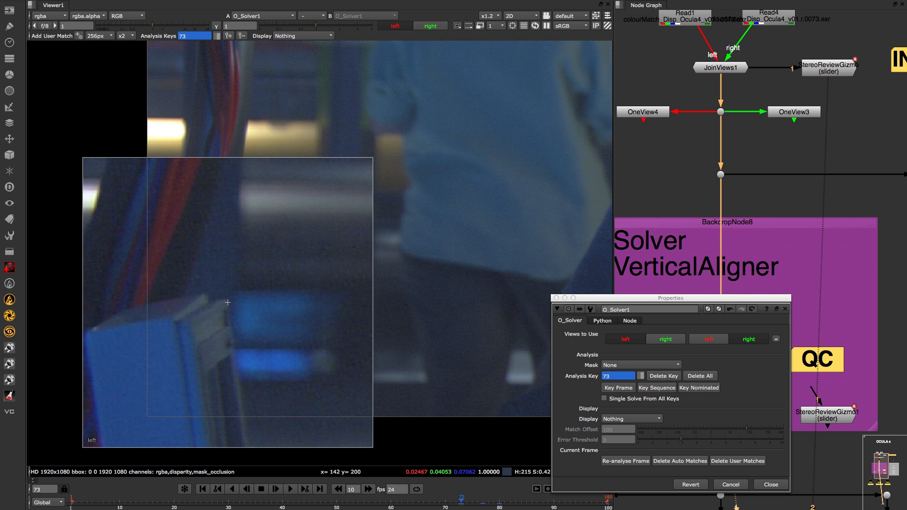
left_click(630, 419)
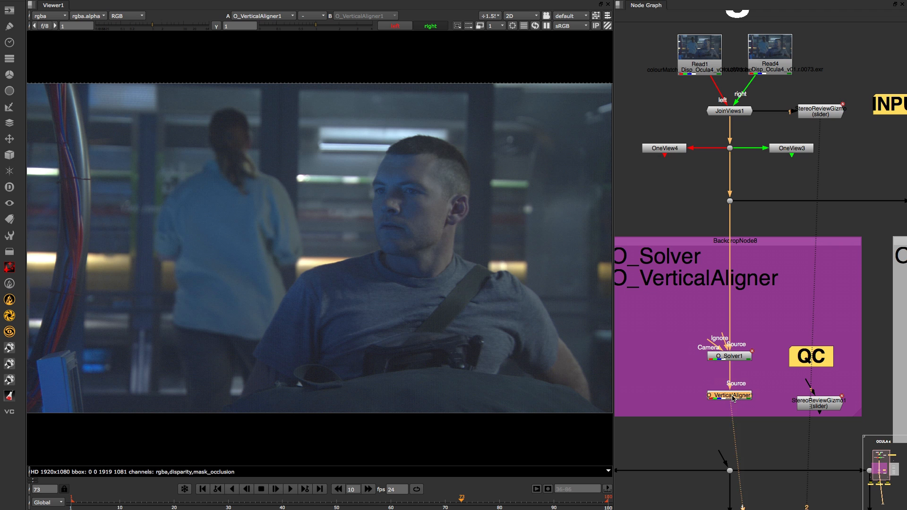
- Enable Local alignment and Zoom to prevent black in frame on O_VerticalAligner1
double_click(727, 395)
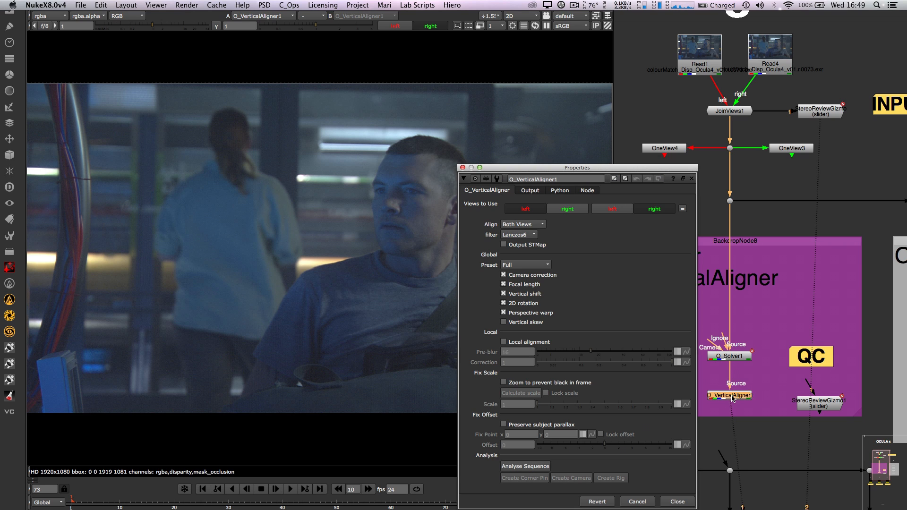
left_click(504, 342)
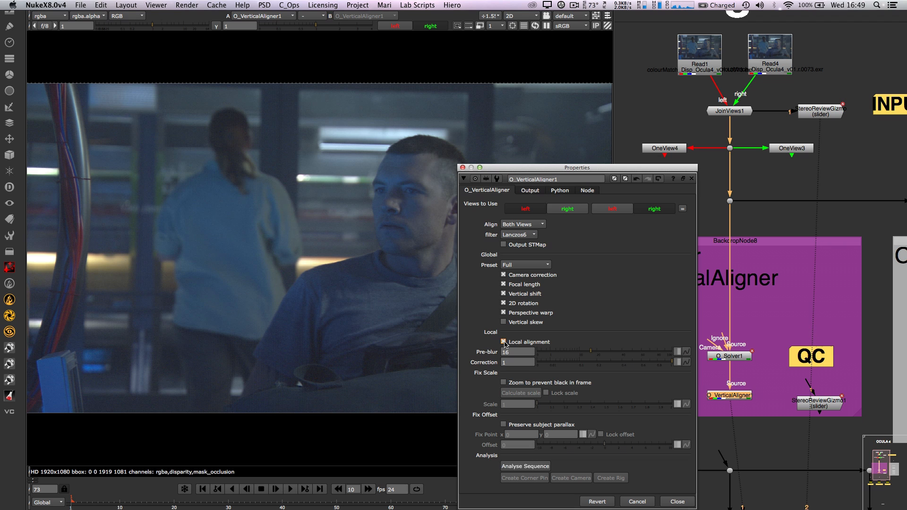
left_click(503, 342)
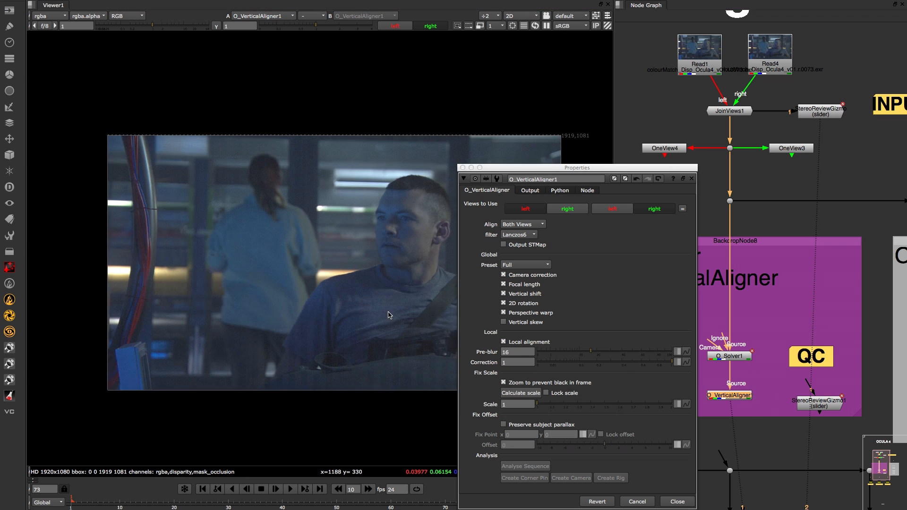
left_click(520, 393)
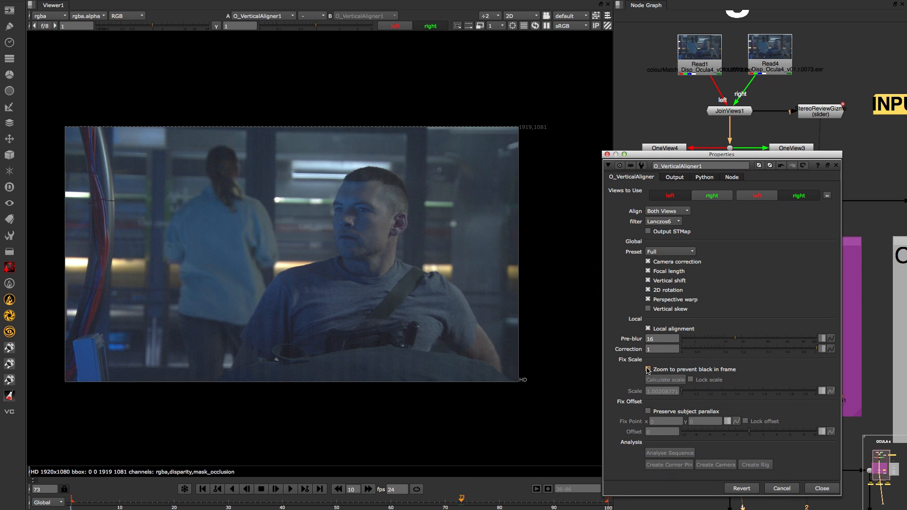
left_click(648, 370)
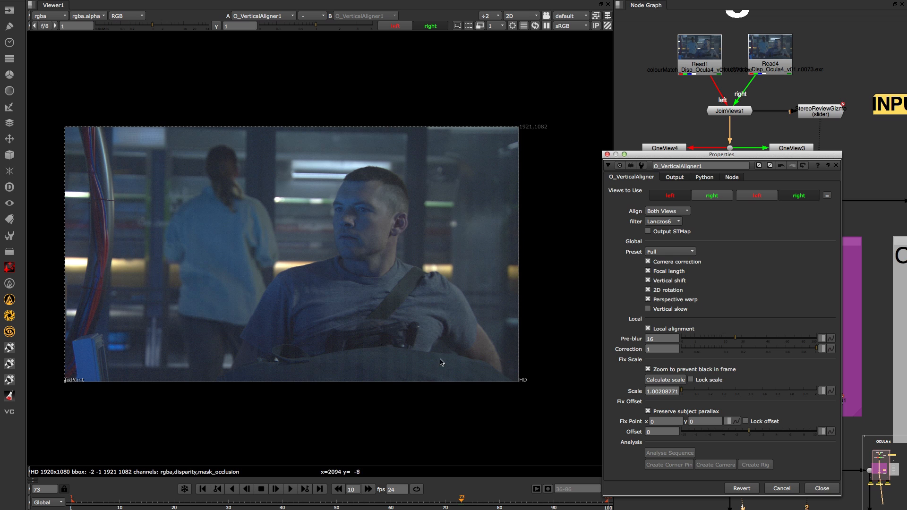
- Enable Preserve subject parallax and place the Fix Point on the man's face
left_click(320, 242)
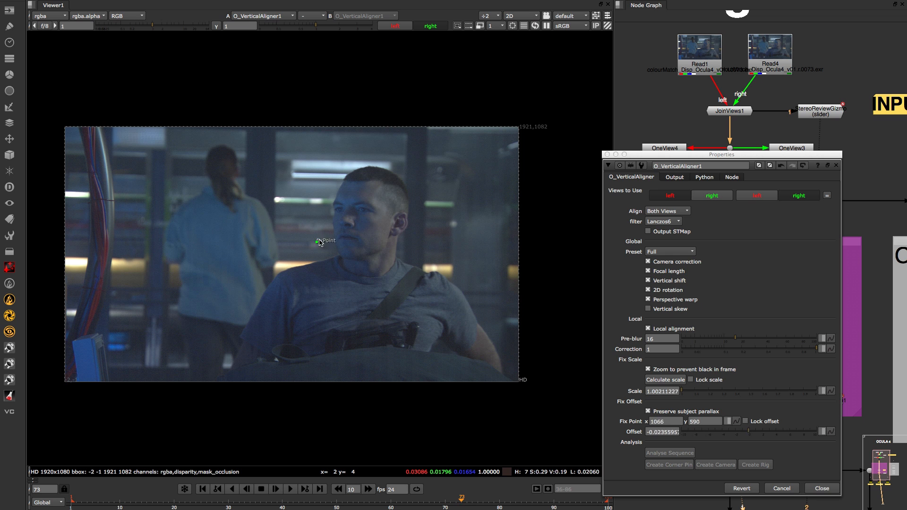
left_click_drag(318, 242, 371, 230)
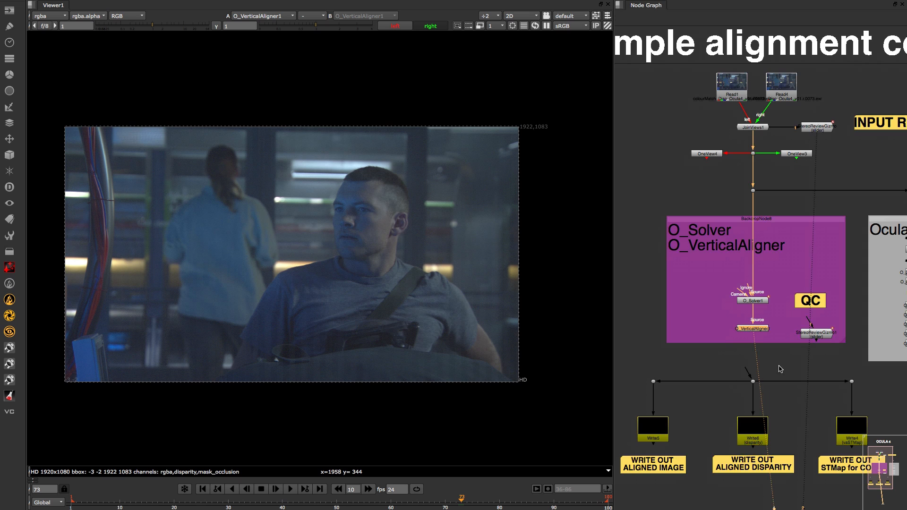
mouse_move(809, 323)
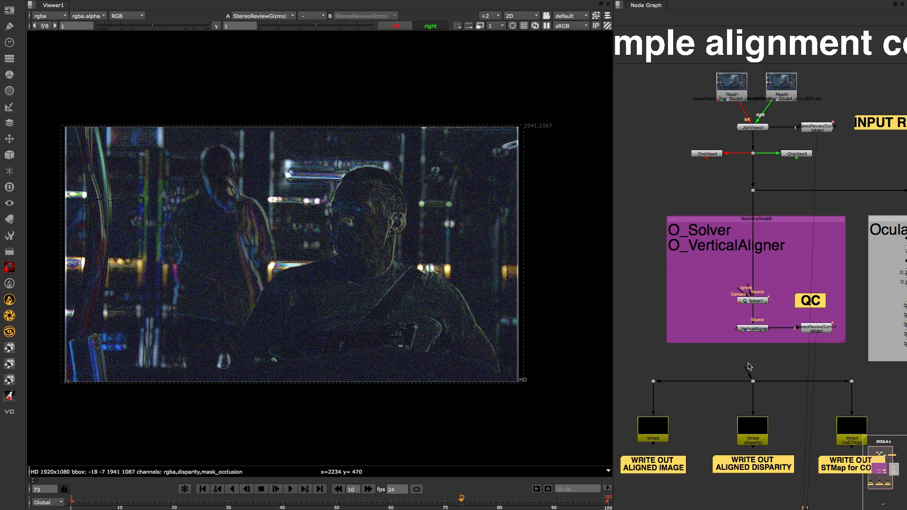
- Enable Output STMap on O_VerticalAligner1
double_click(753, 328)
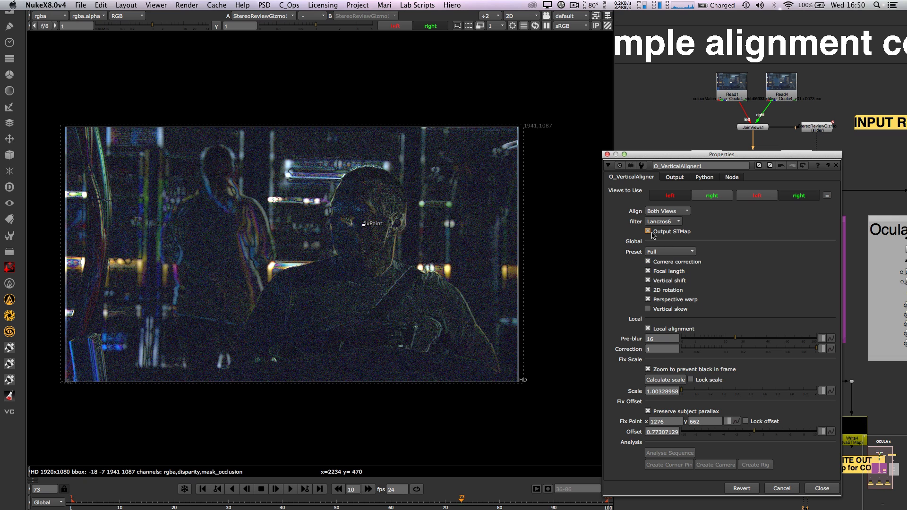
left_click(821, 488)
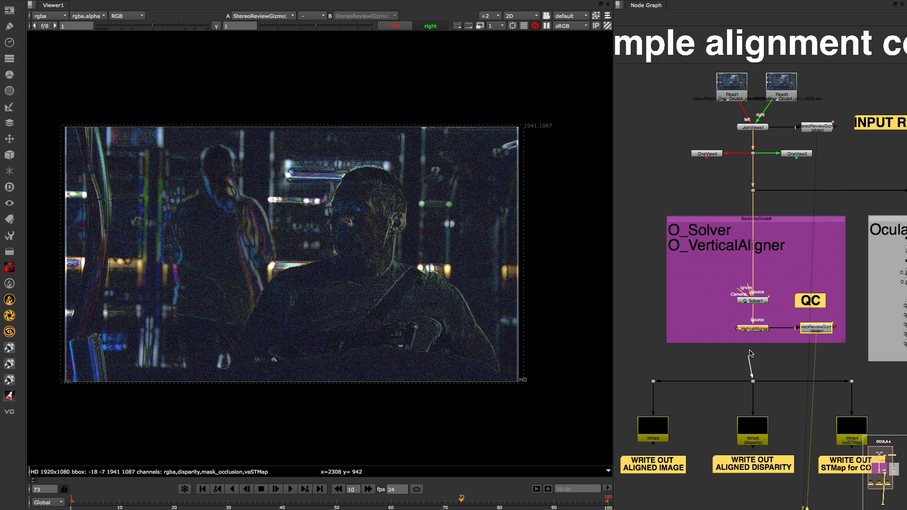